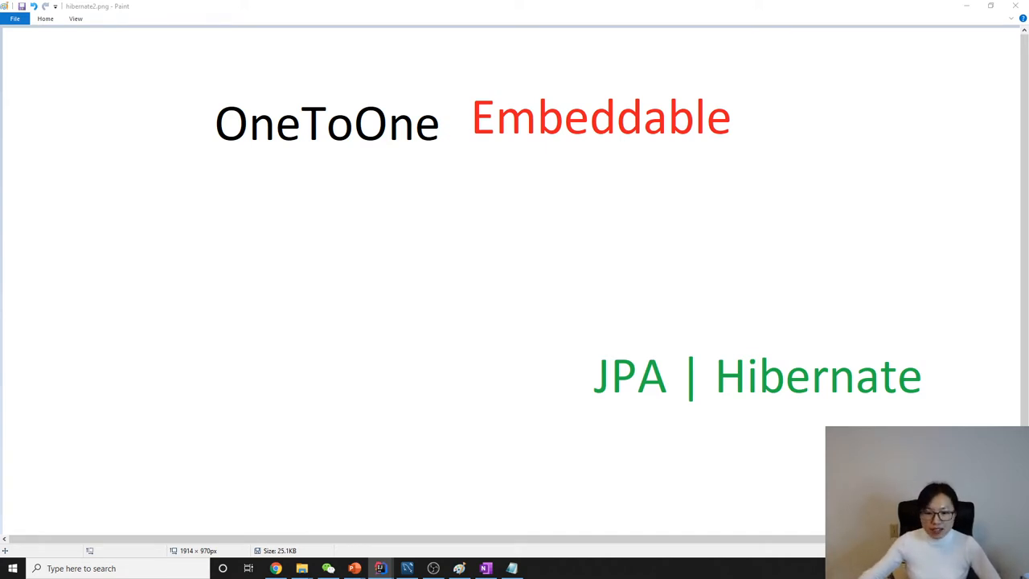
Switch from the Paint title slide to the OneNote Embeddable page.
click(486, 566)
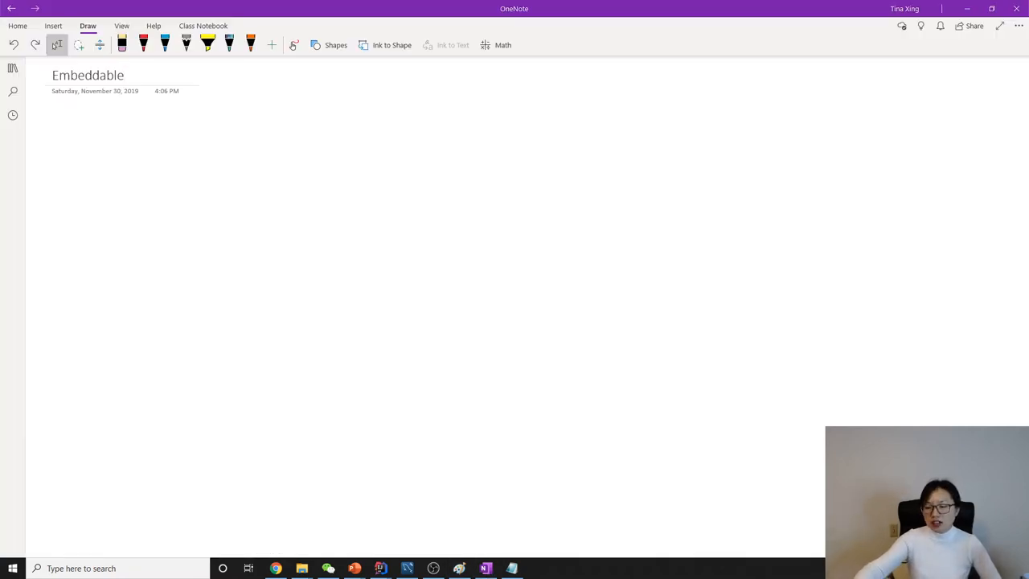
Handwrite class Customer and class Address with street and zipcode fields in black ink.
click(249, 45)
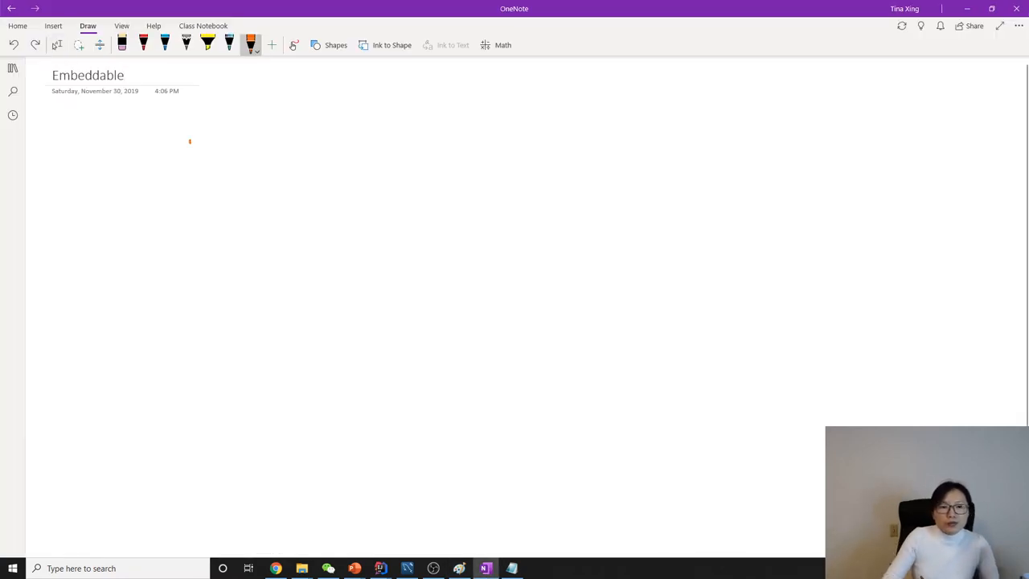
click(254, 45)
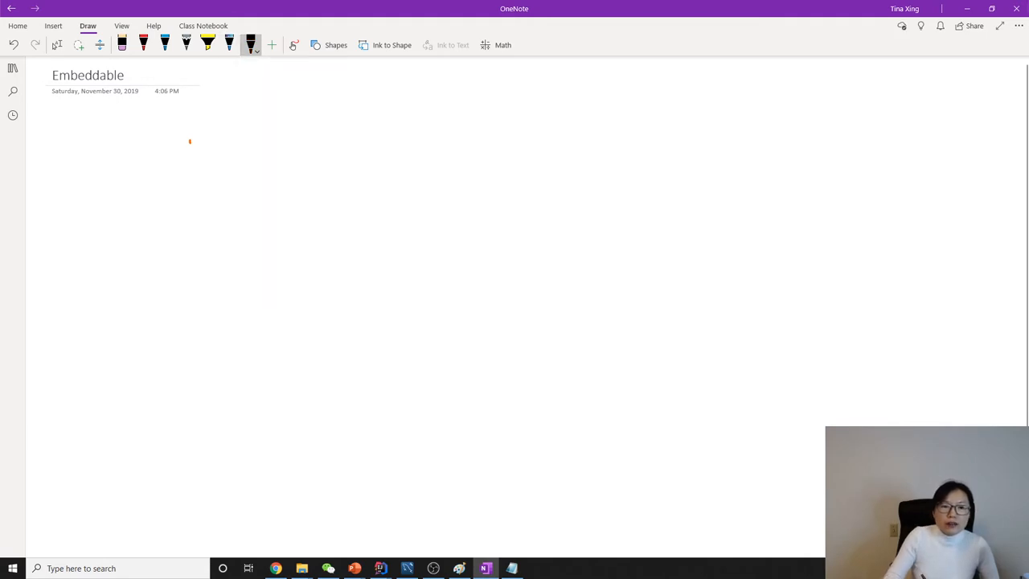
drag(164, 148, 212, 142)
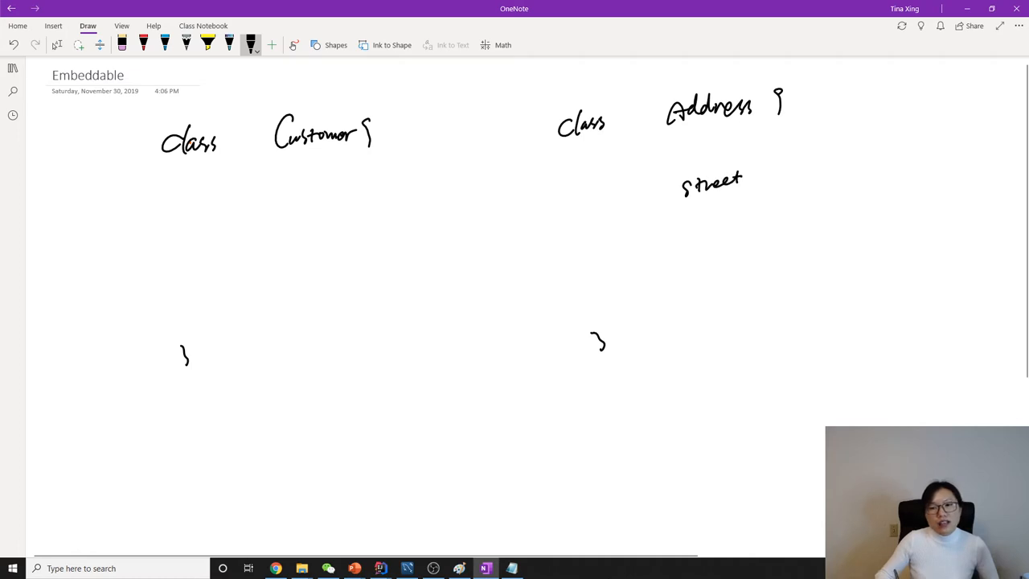
drag(704, 238, 753, 238)
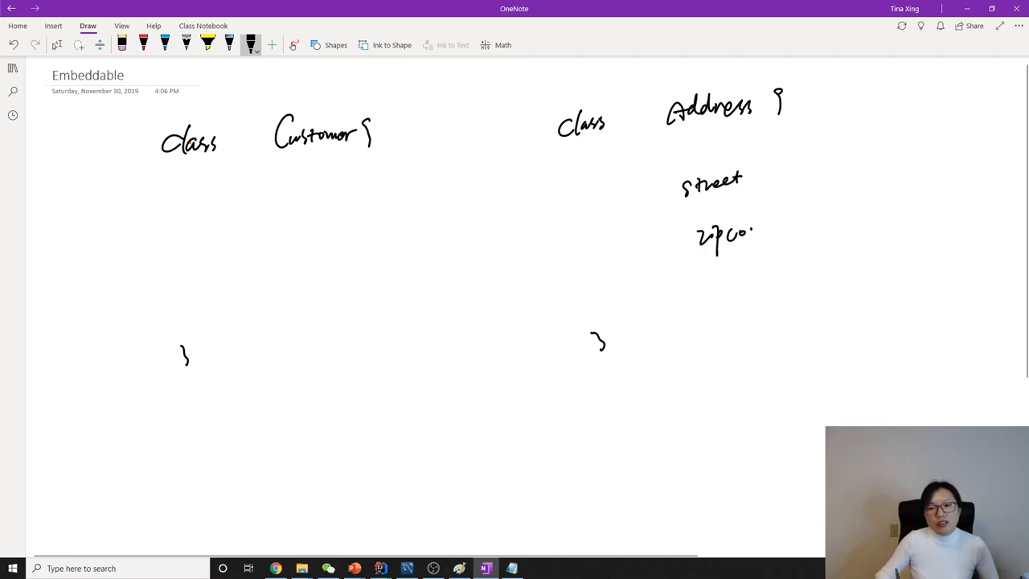
drag(740, 233, 784, 238)
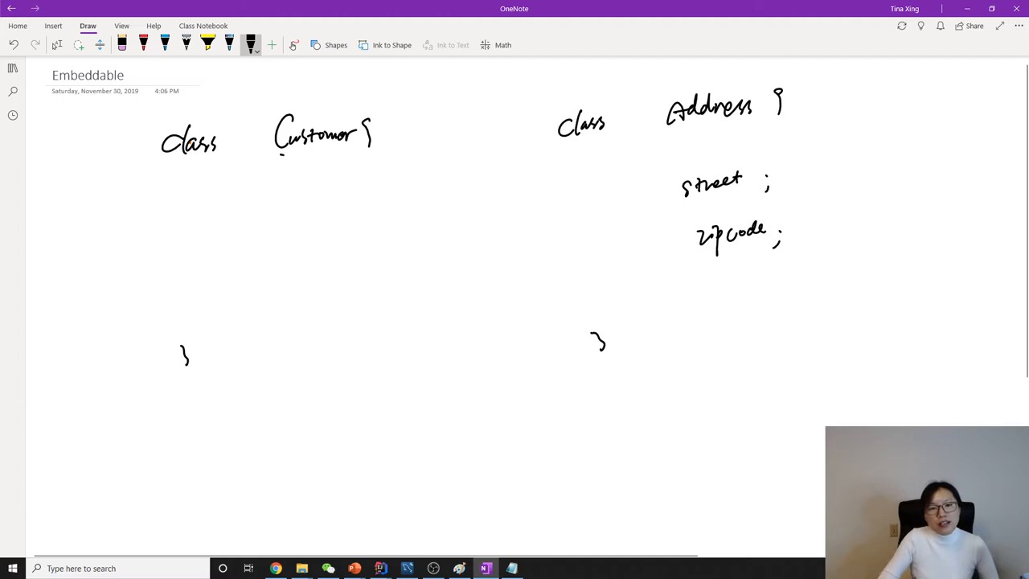
Underline the Customer and Address class names.
drag(281, 157, 345, 158)
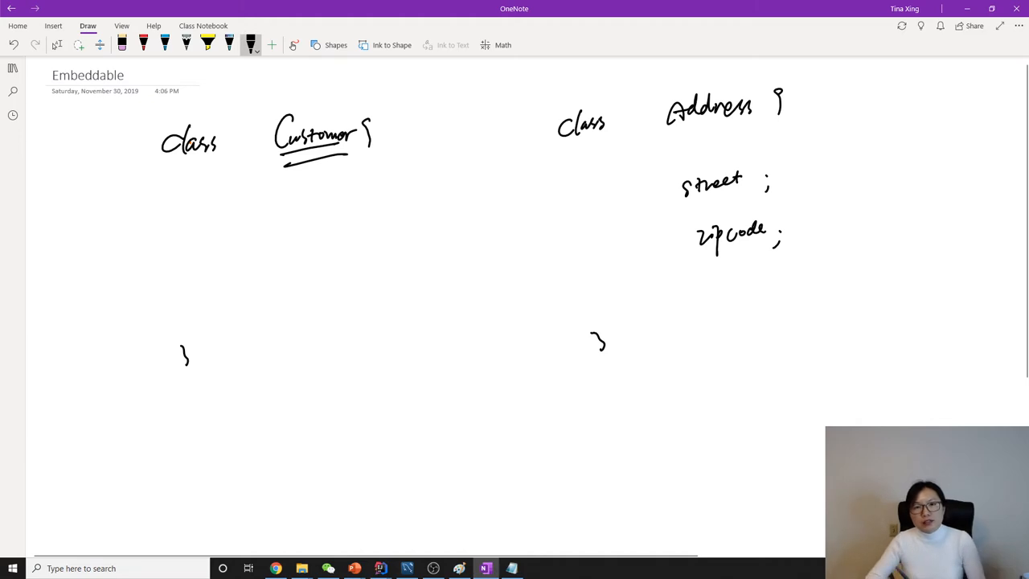
drag(665, 128, 769, 128)
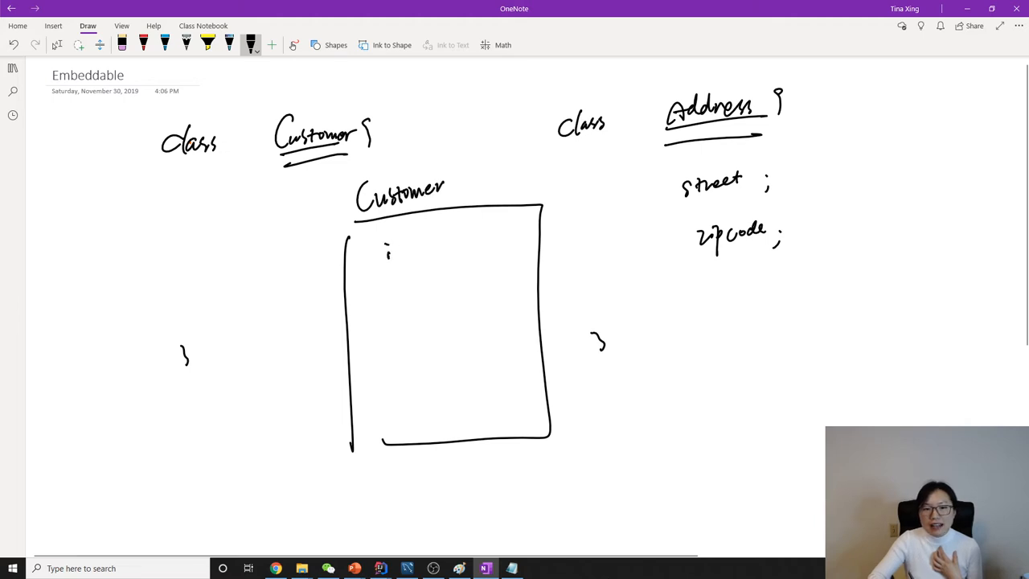
Fill the Customer box with id, name, street, zipCode and circle Address's street/zipcode.
drag(384, 242, 426, 293)
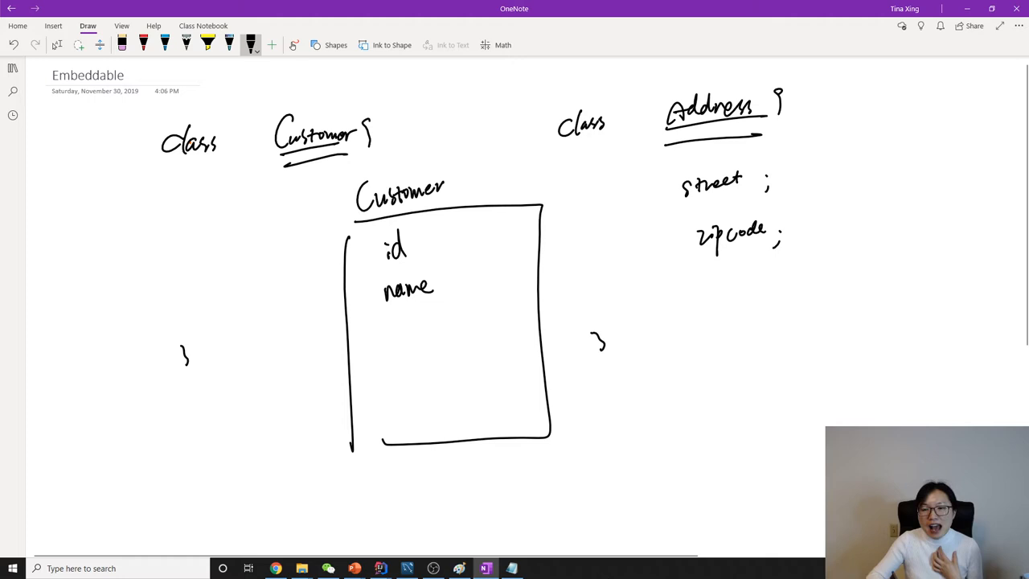
drag(660, 161, 804, 282)
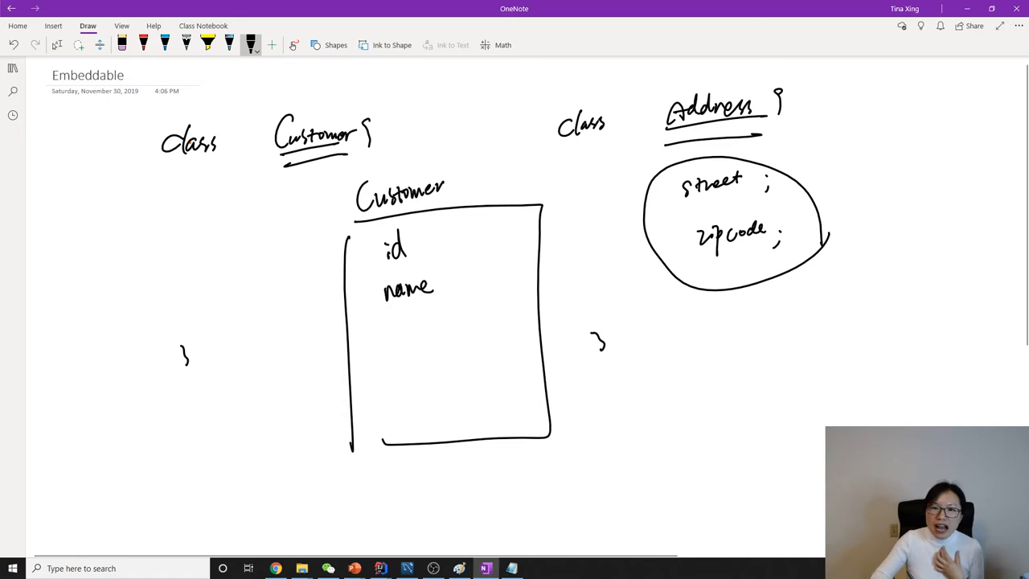
drag(374, 346, 421, 345)
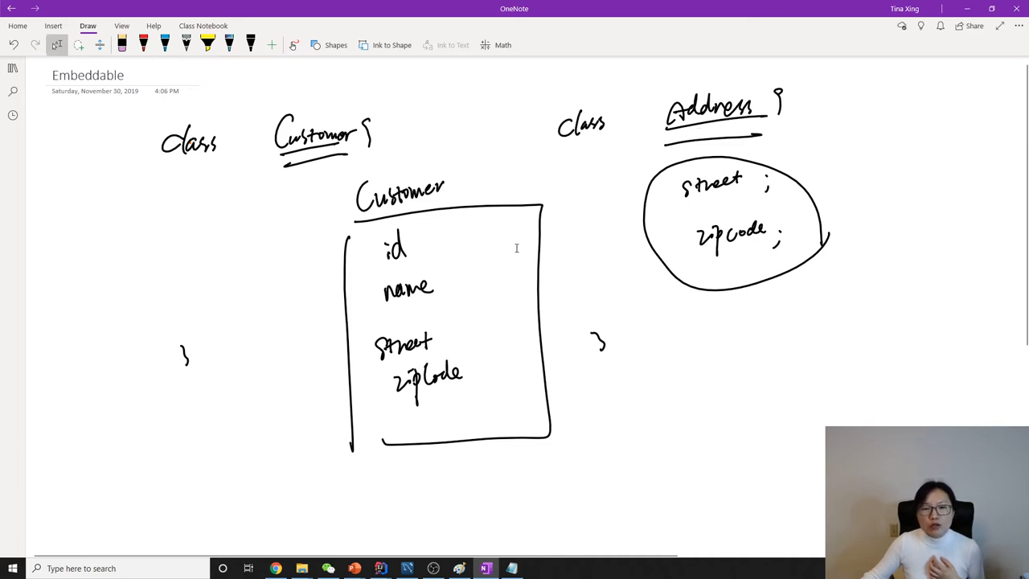
mouse_move(553, 399)
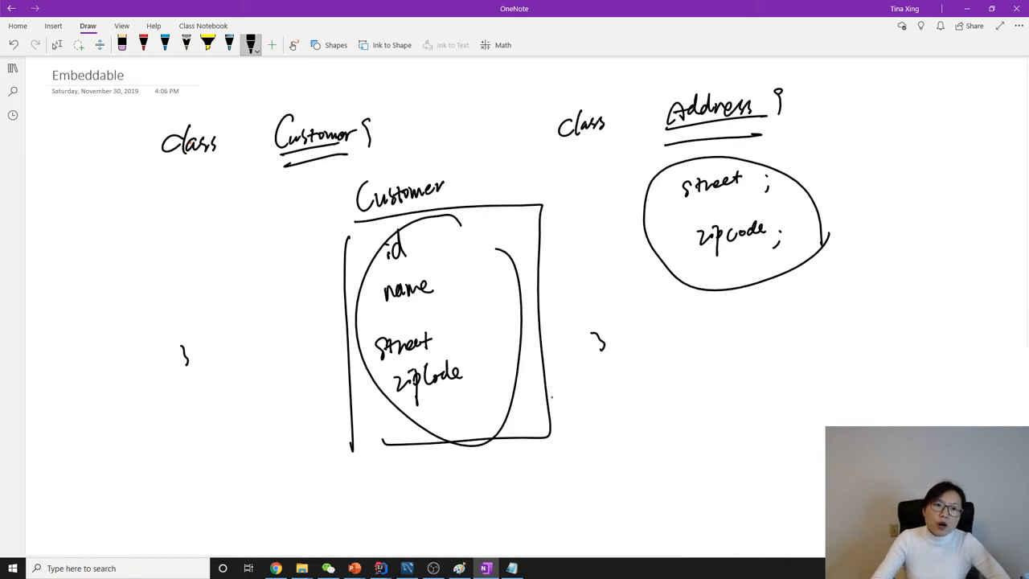
In orange, underline street and zipCode in the Customer box and write nullable beside them.
click(256, 45)
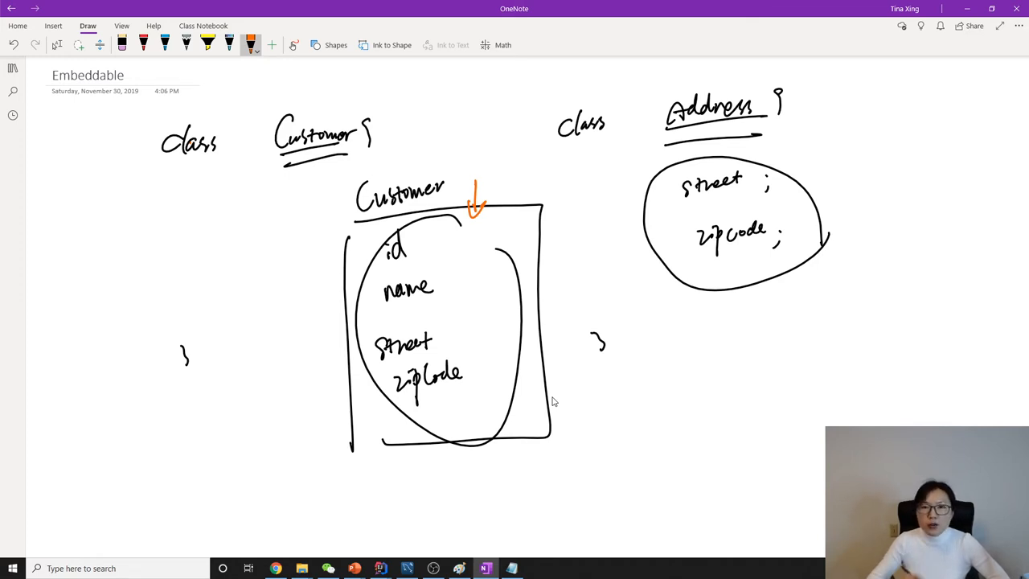
drag(376, 360, 410, 360)
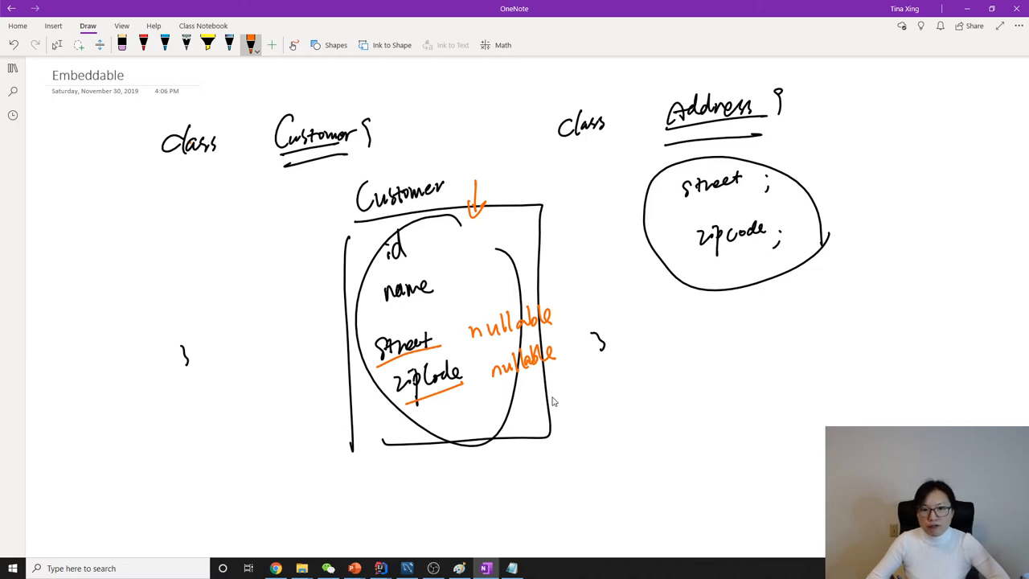
drag(659, 313, 925, 410)
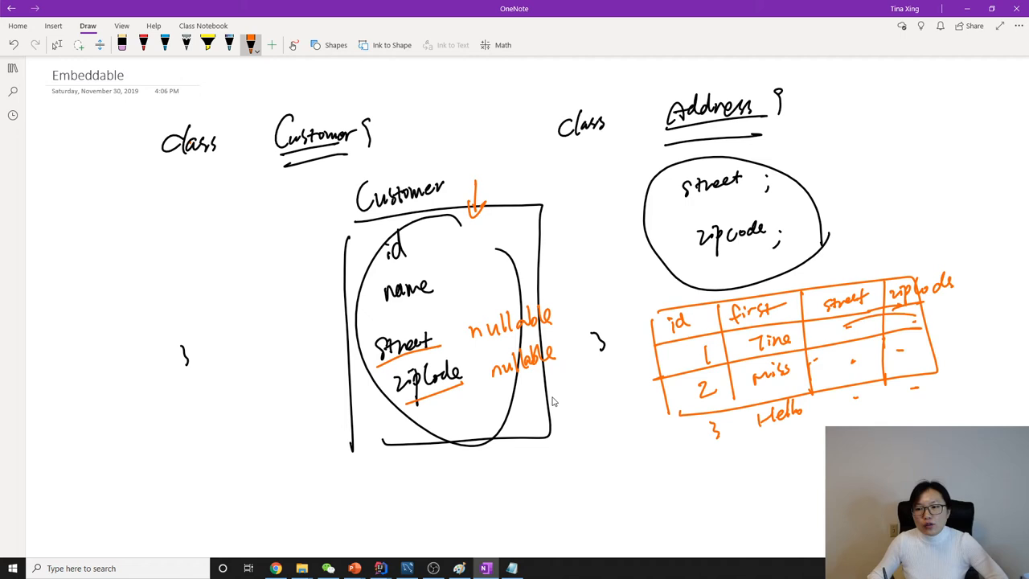
Sketch a sample id/first/street/zipcode table and circle the empty address cells.
drag(869, 322, 885, 402)
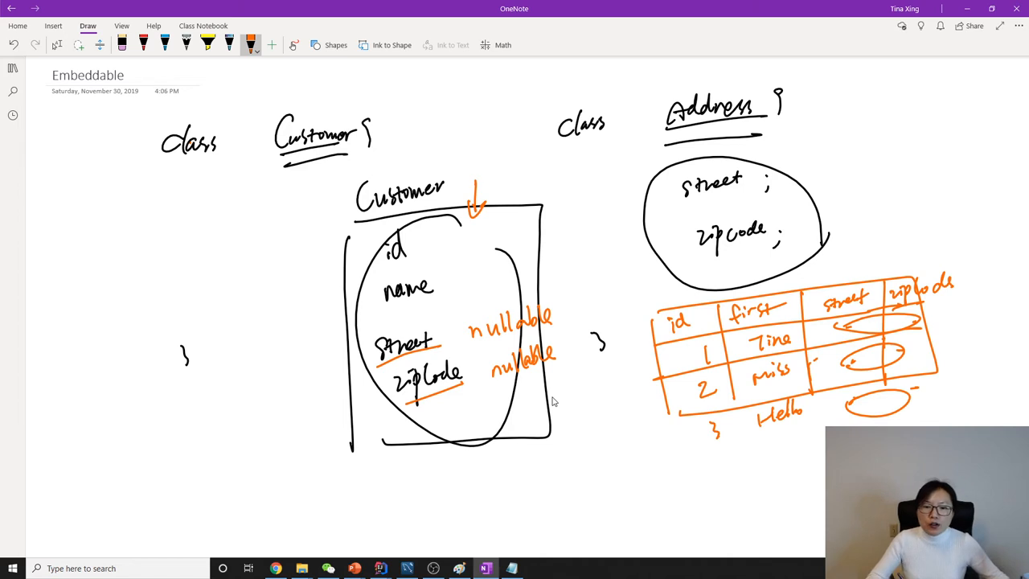
drag(370, 330, 463, 410)
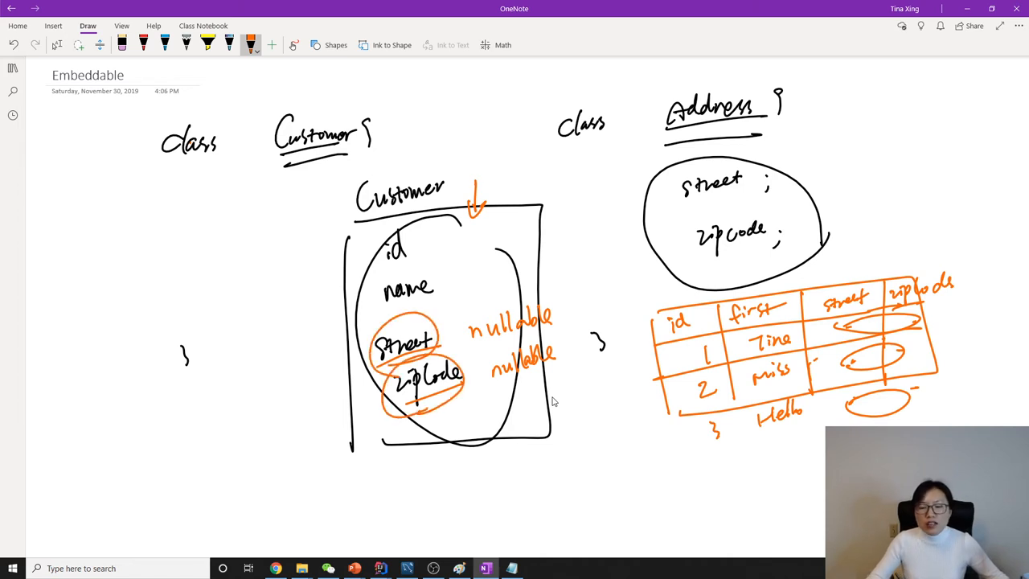
drag(587, 377, 657, 357)
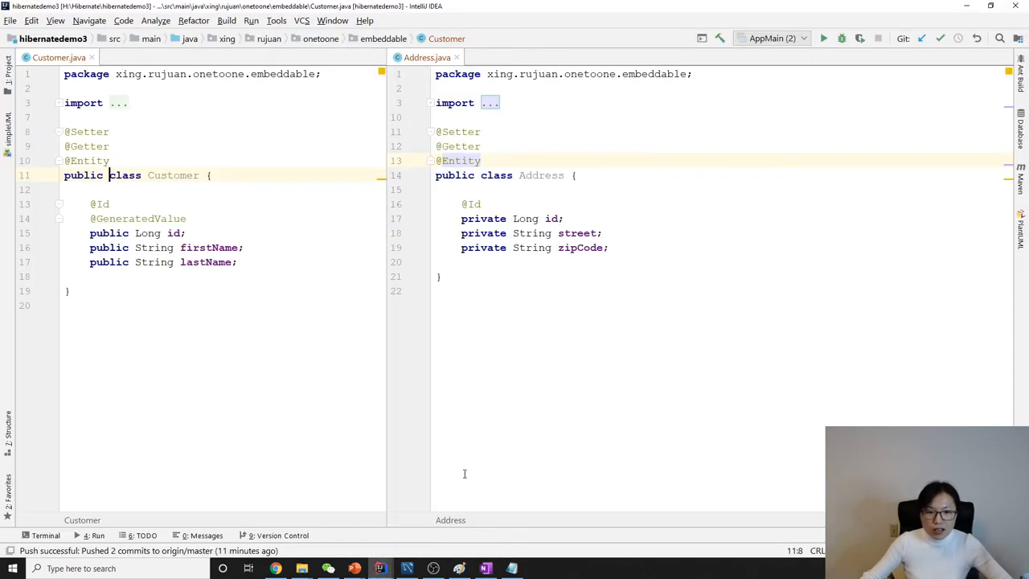
Add a private Address address field to the Customer class.
click(196, 176)
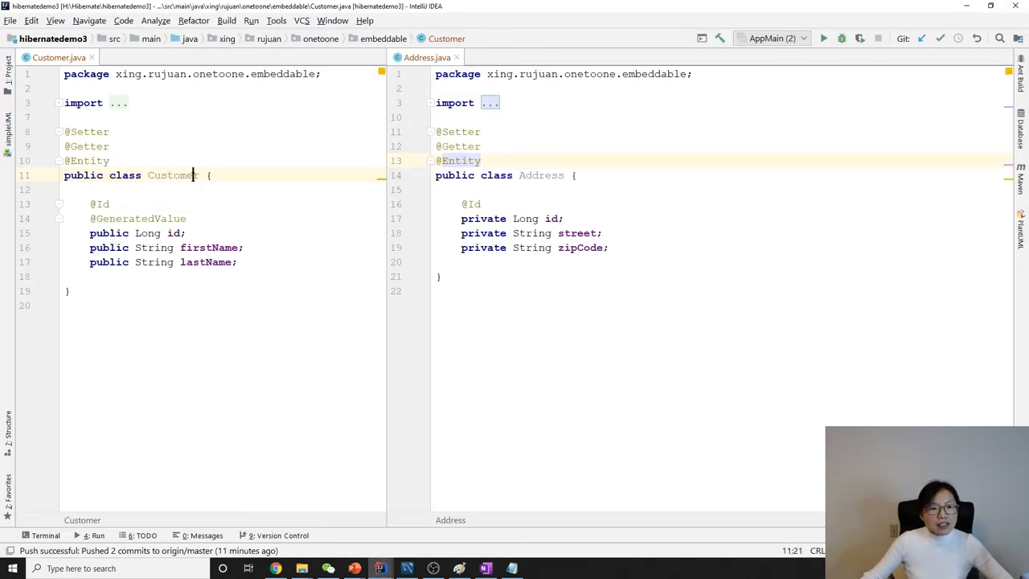
double_click(171, 175)
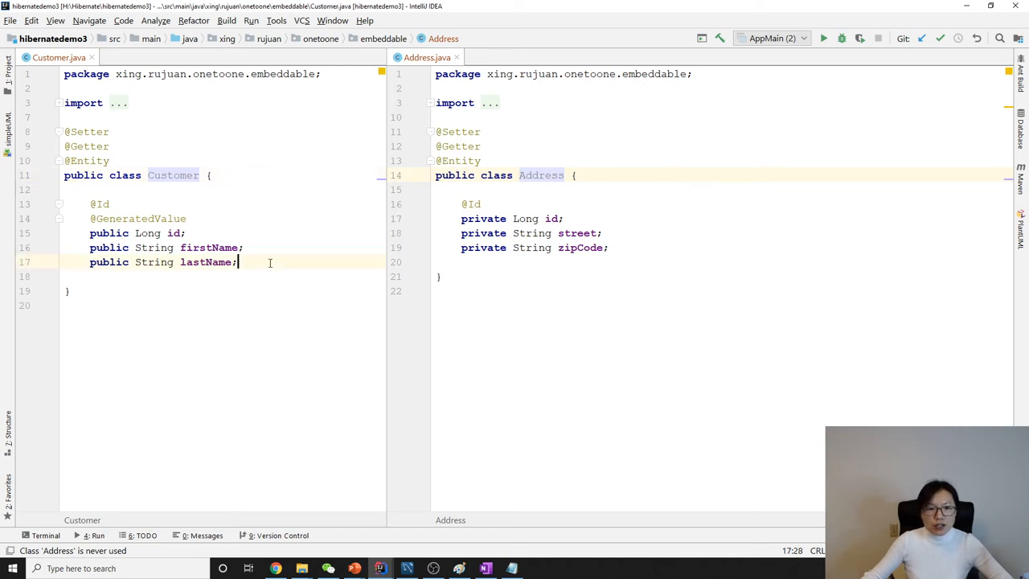
key(Enter)
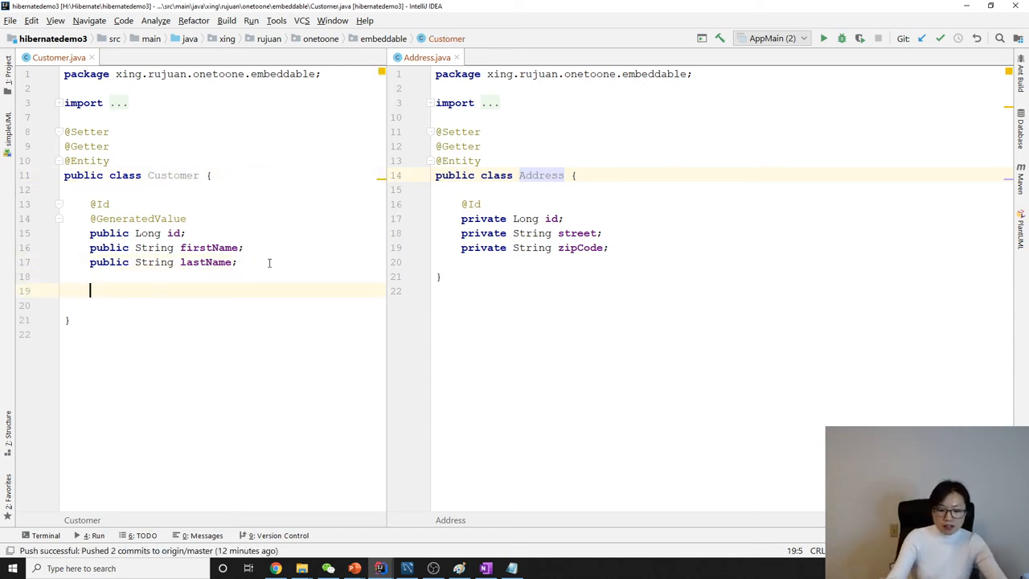
text(private)
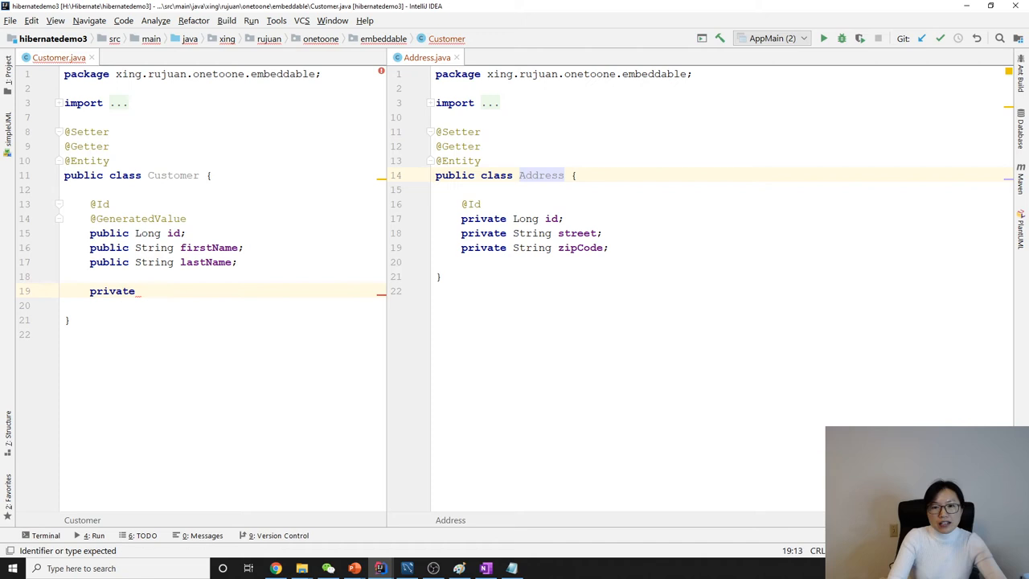
text(Address)
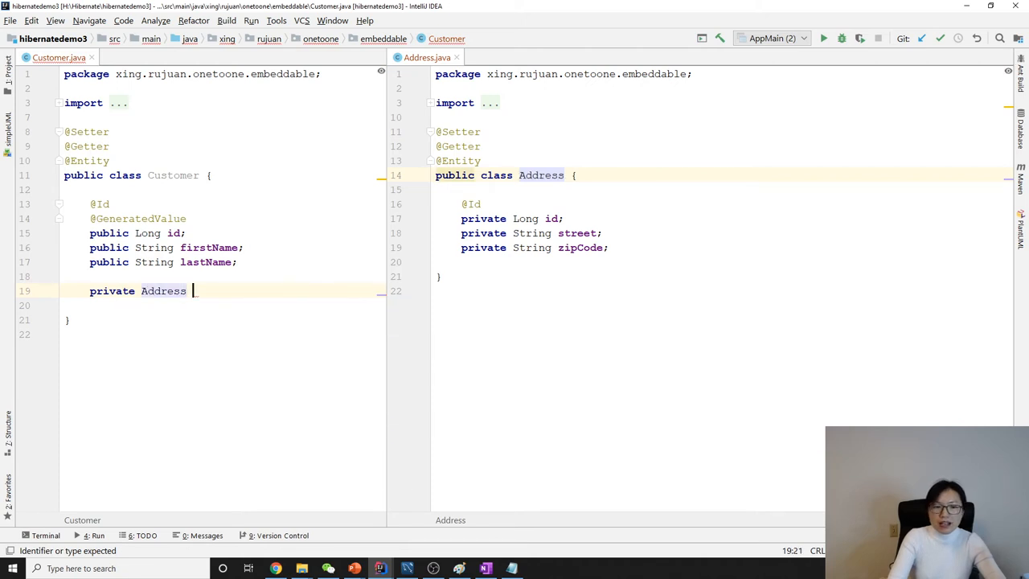
text(address;)
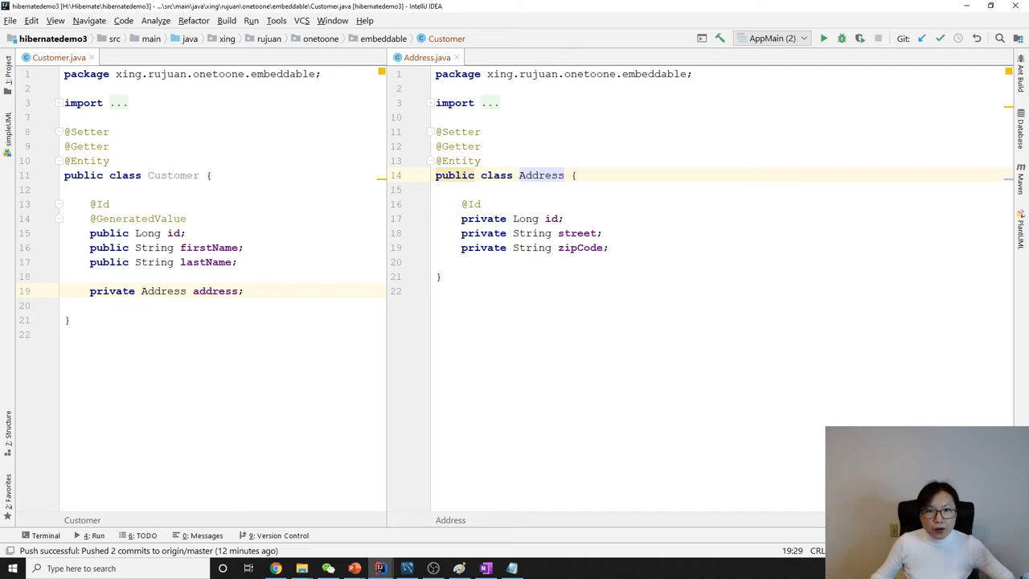
click(483, 161)
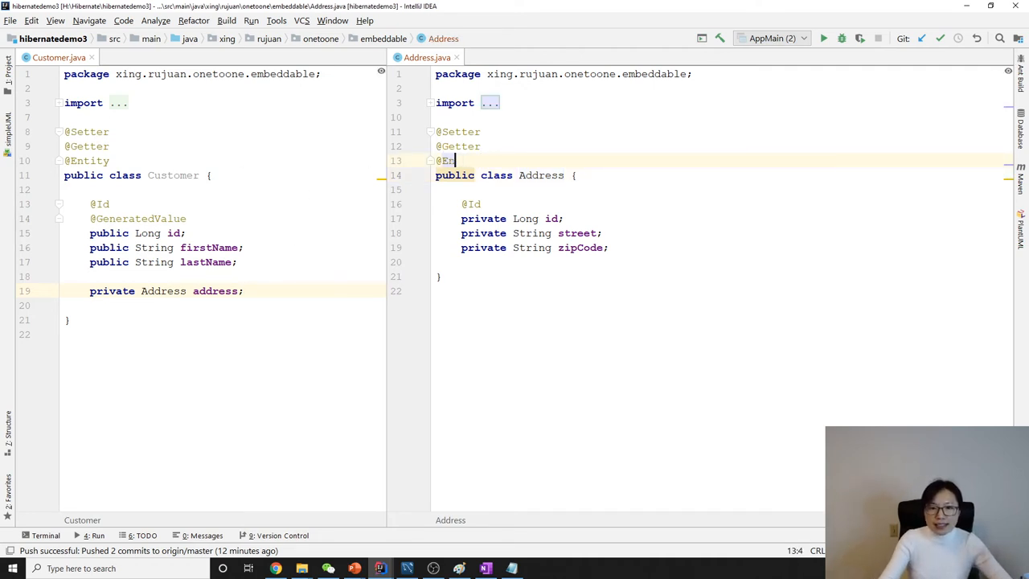
key(BackSpace)
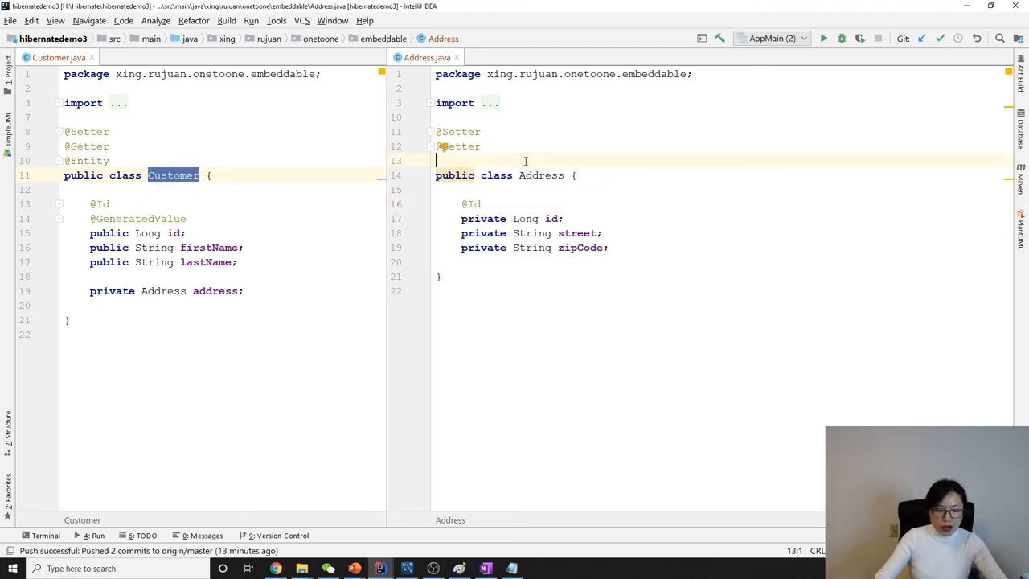
text(@Embeddable)
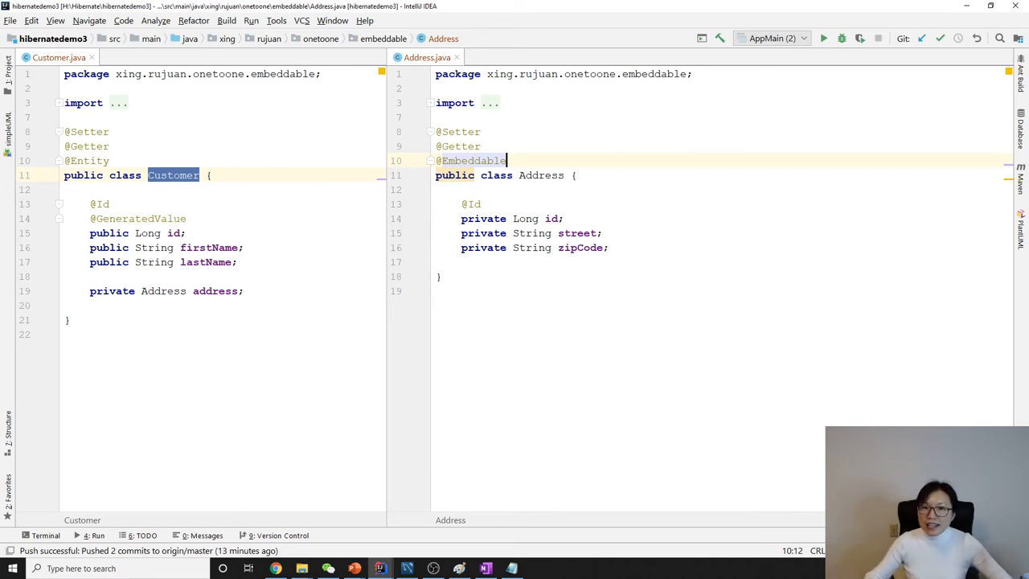
double_click(540, 176)
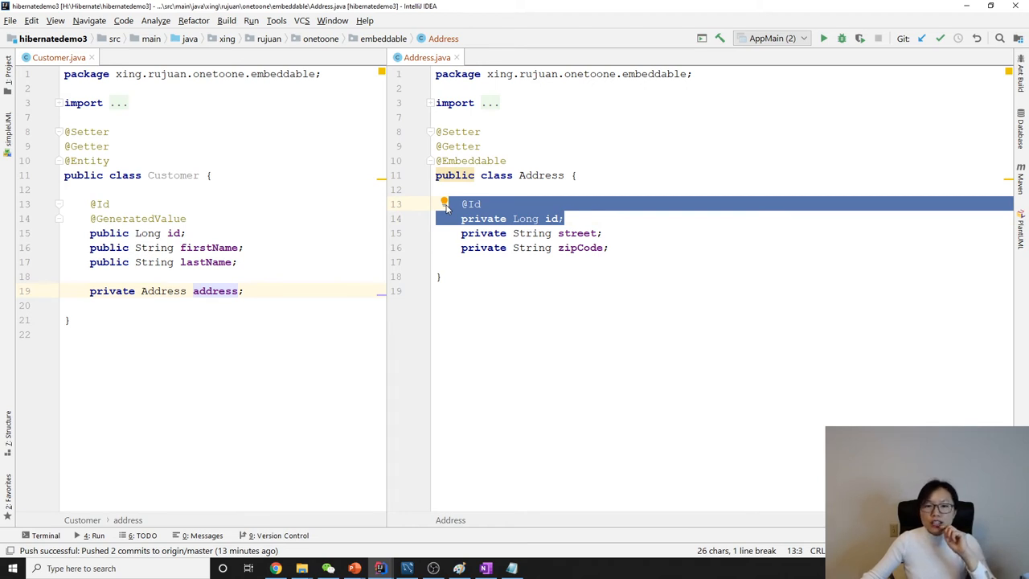
key(Delete)
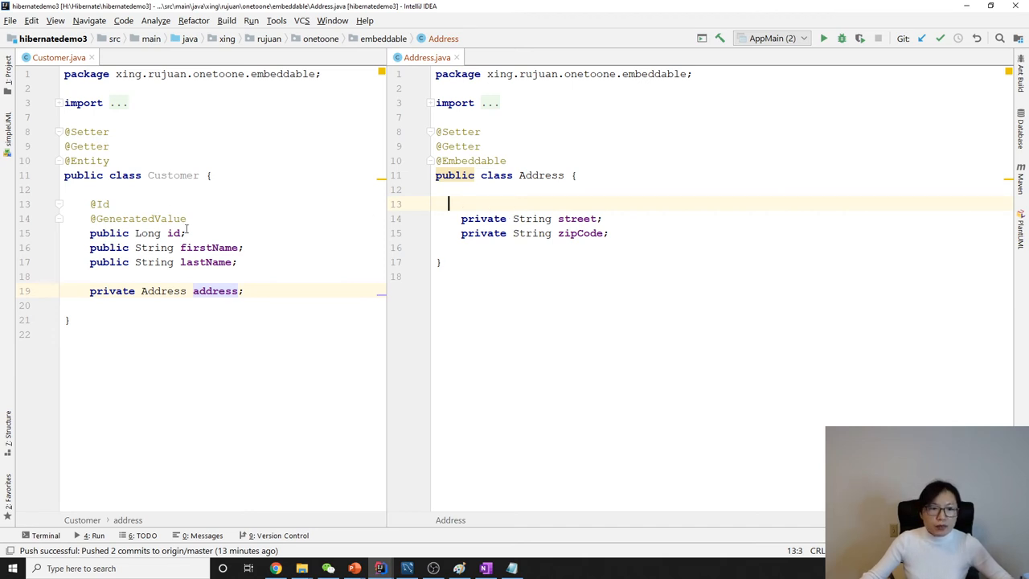
click(184, 175)
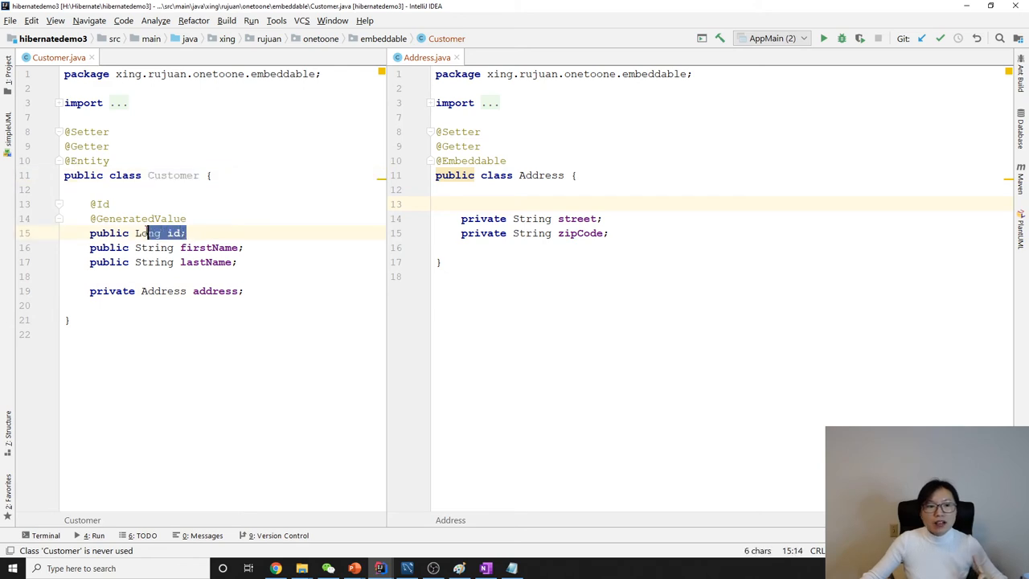
drag(90, 203, 185, 231)
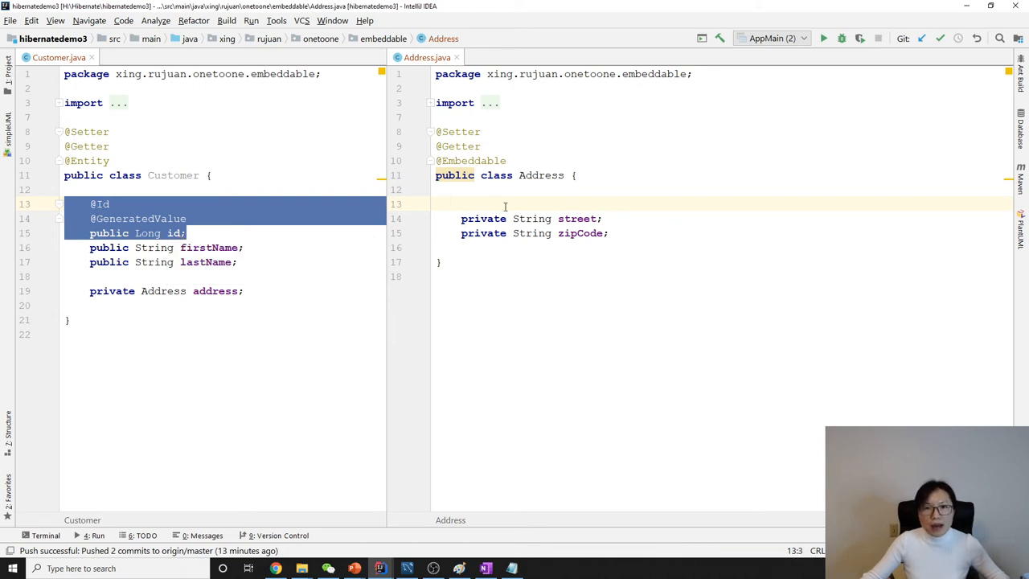
Write a // comment noting no primary key is generated in this embeddable entity.
text(//)
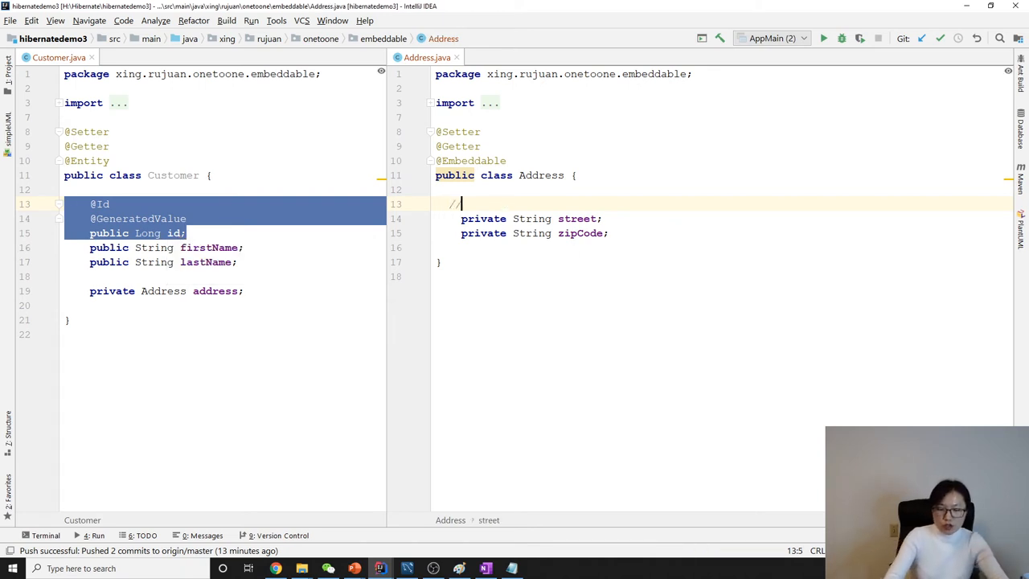
text(no primary key generated in)
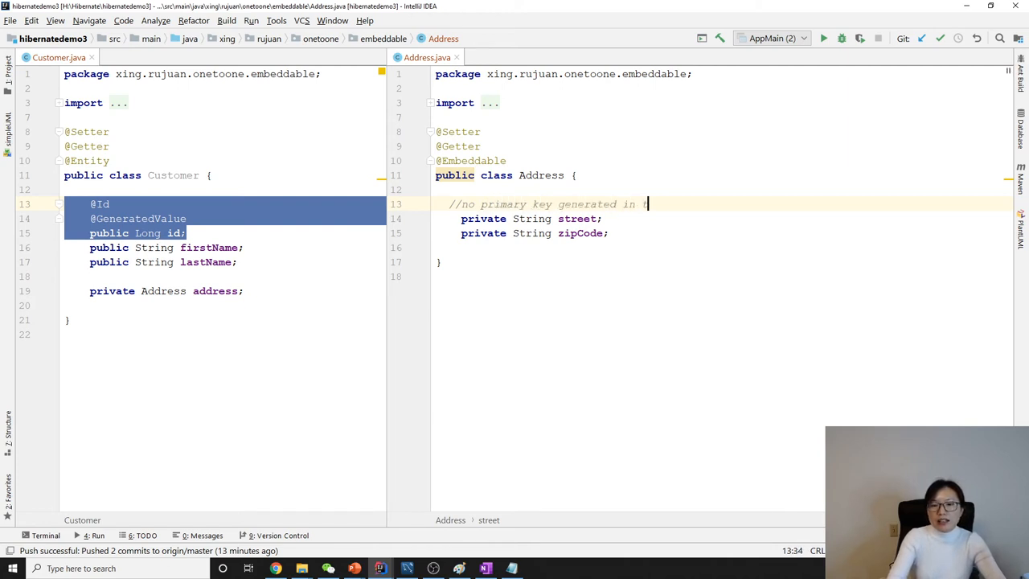
text(this tabl)
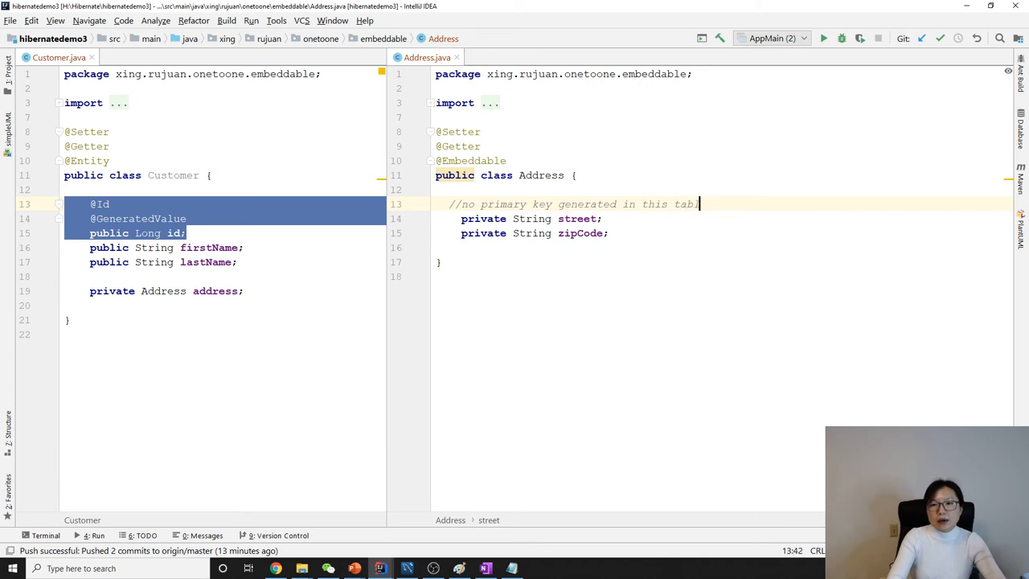
key(Backspace)
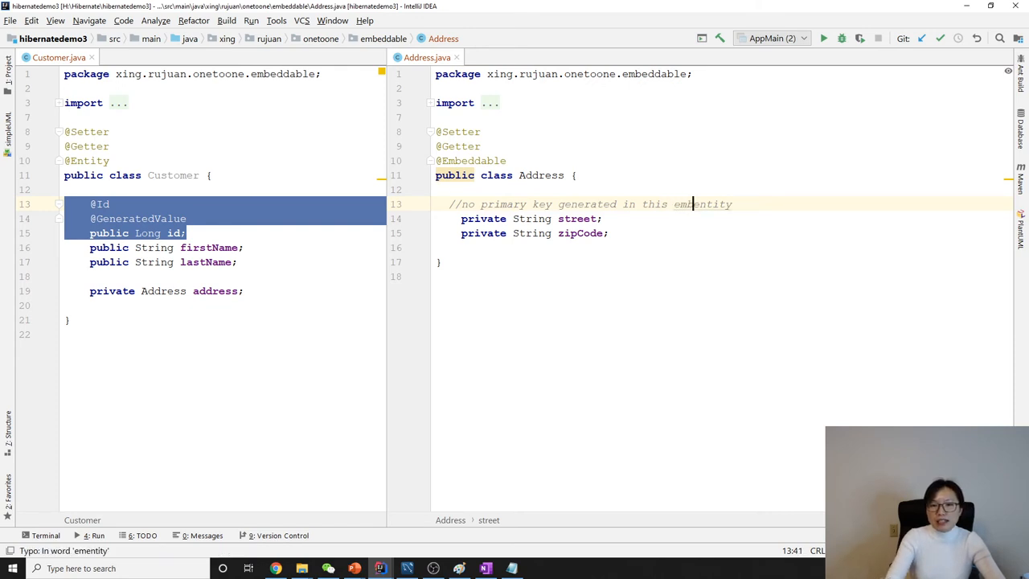
text(embeddable)
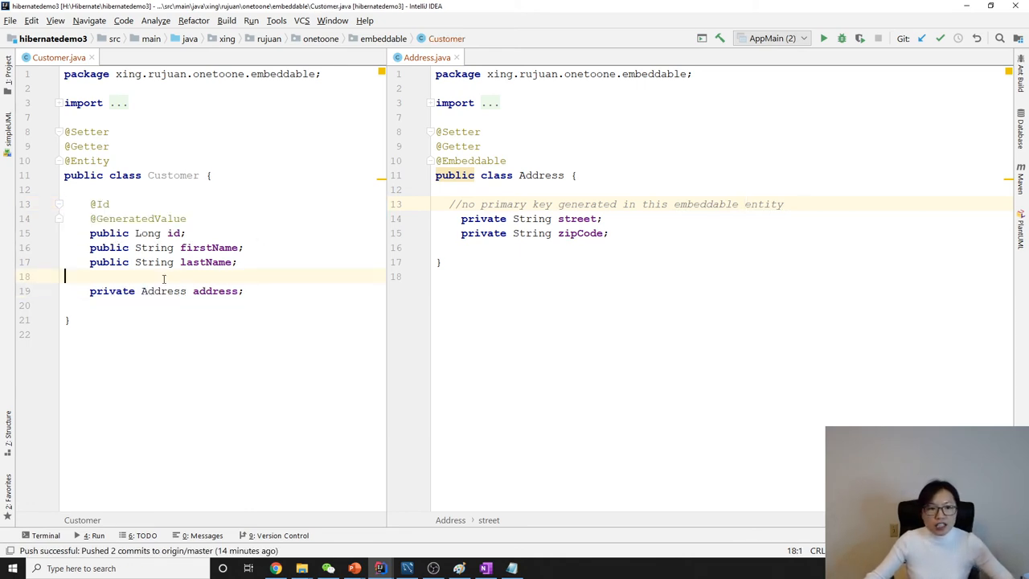
text(@Embedded)
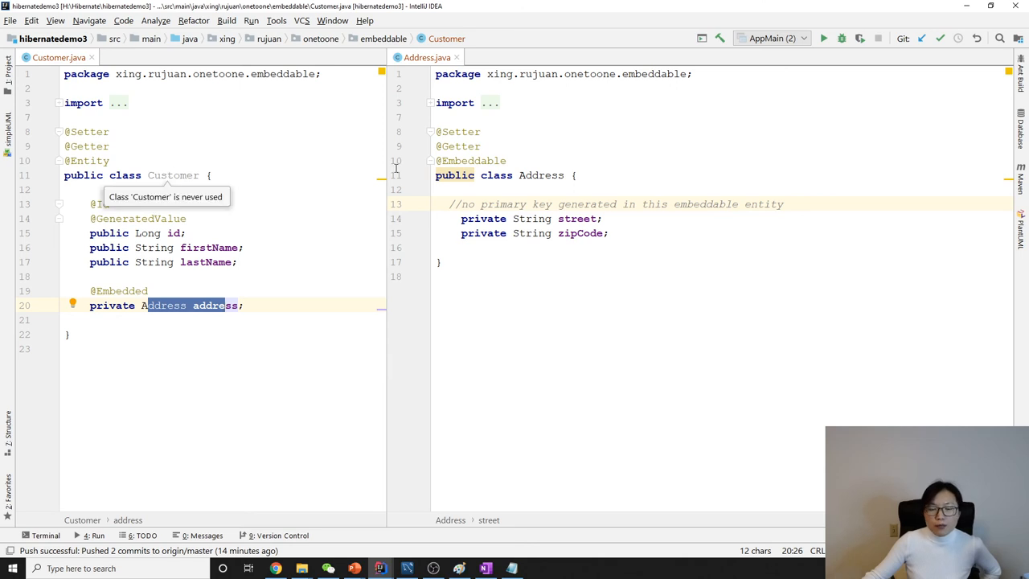
mouse_move(218, 190)
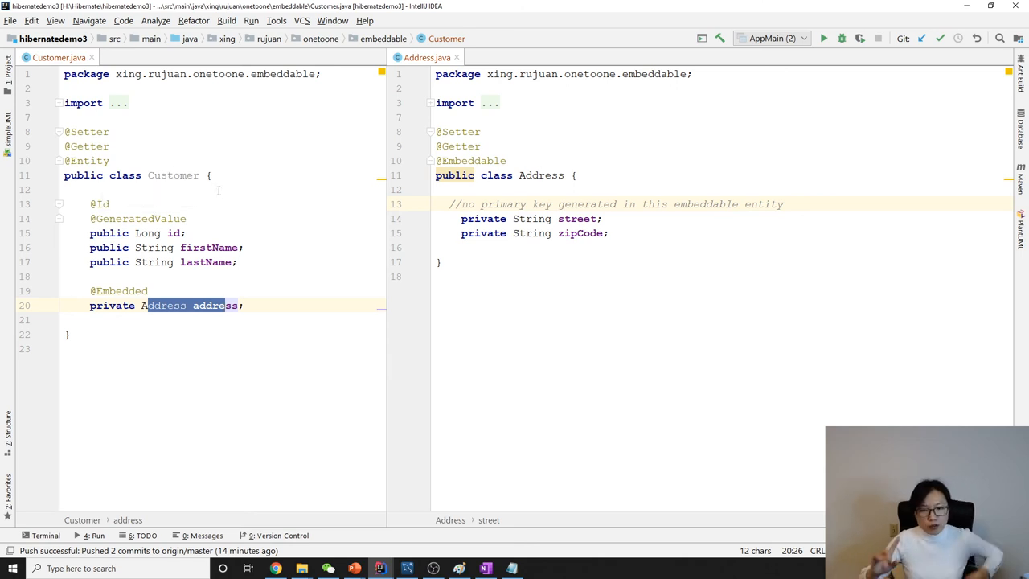
mouse_move(267, 233)
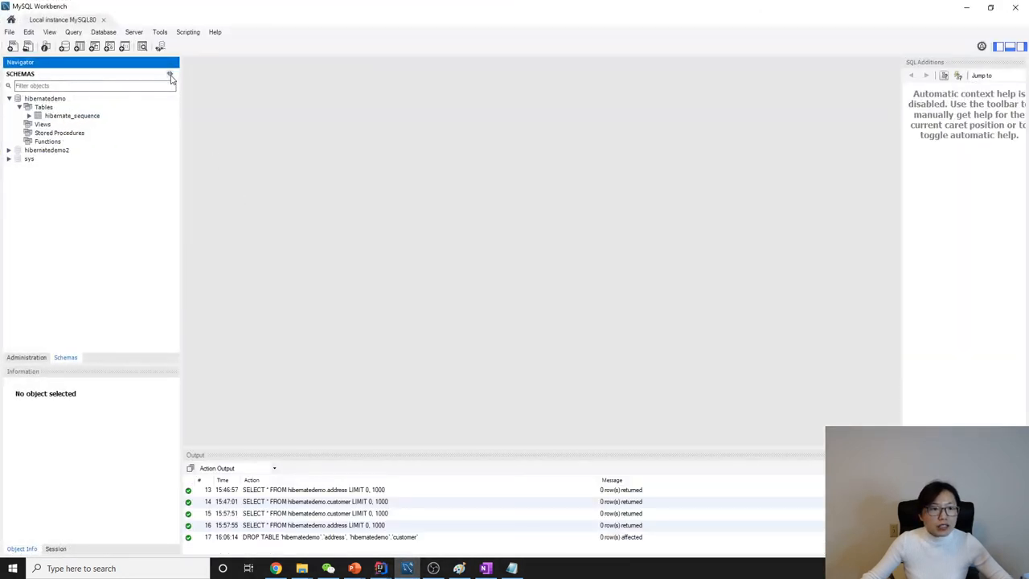
Drop the hibernate_sequence table from the hibernatedemo schema.
right_click(68, 116)
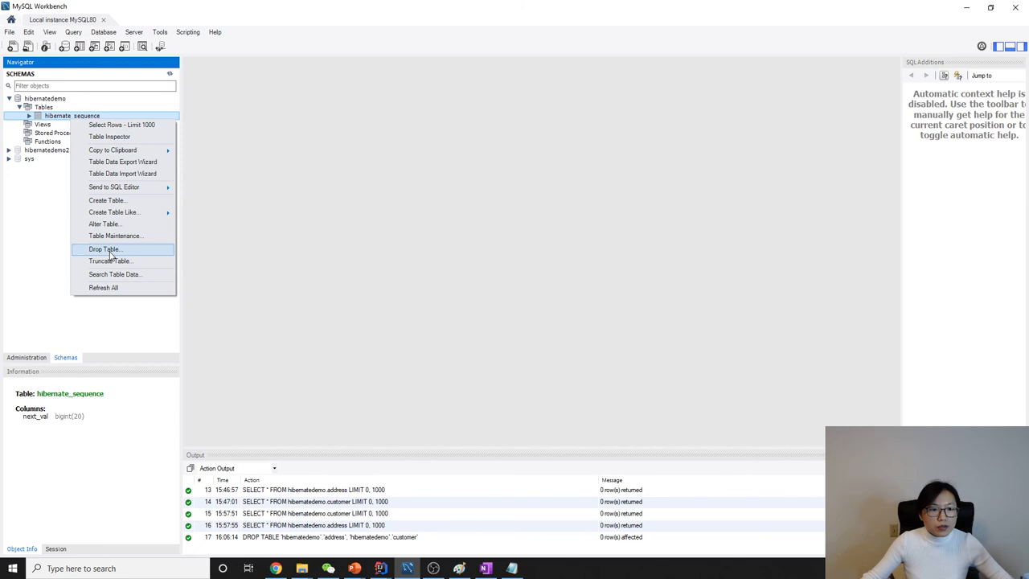
click(106, 249)
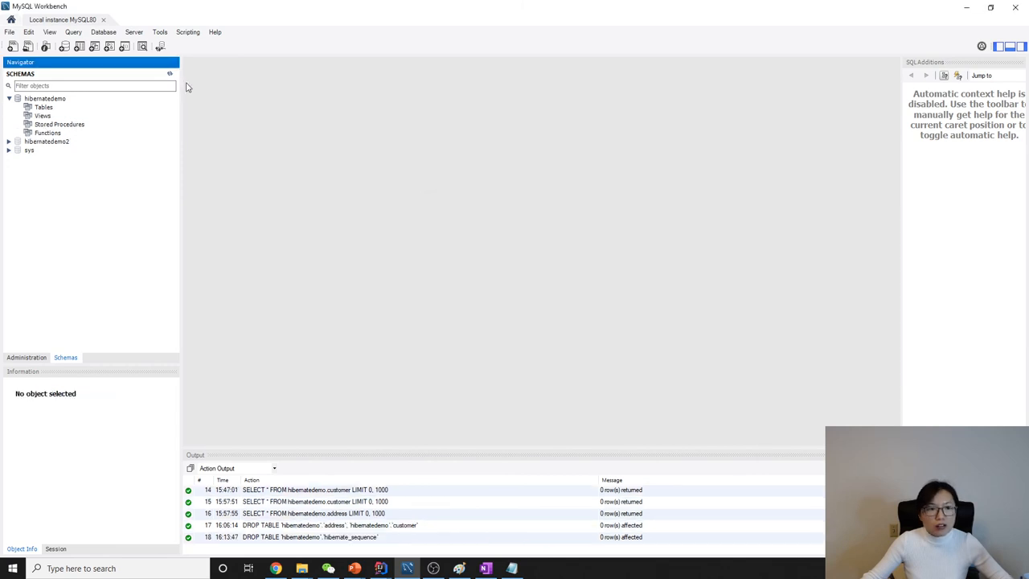
mouse_move(814, 16)
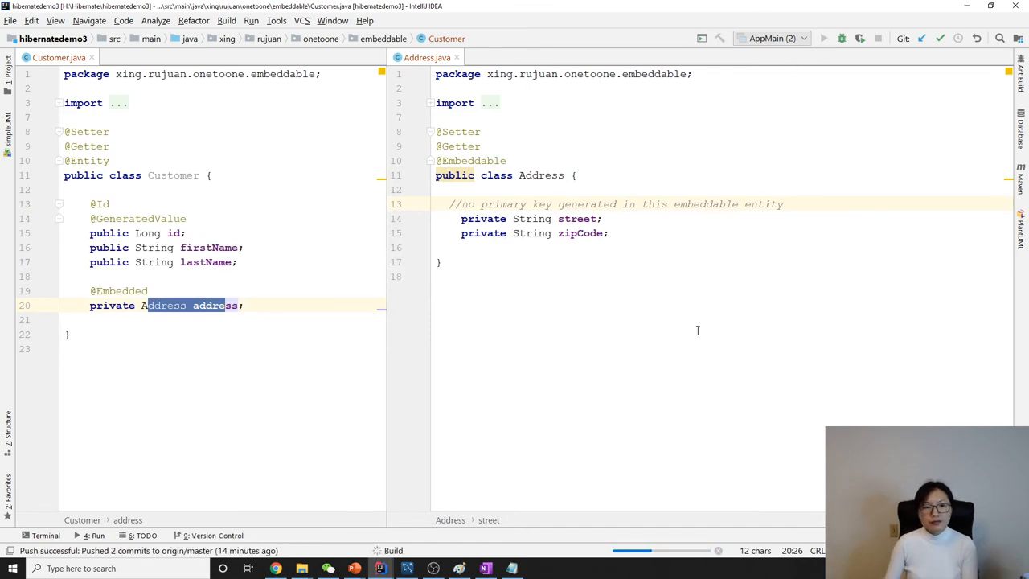
mouse_move(727, 245)
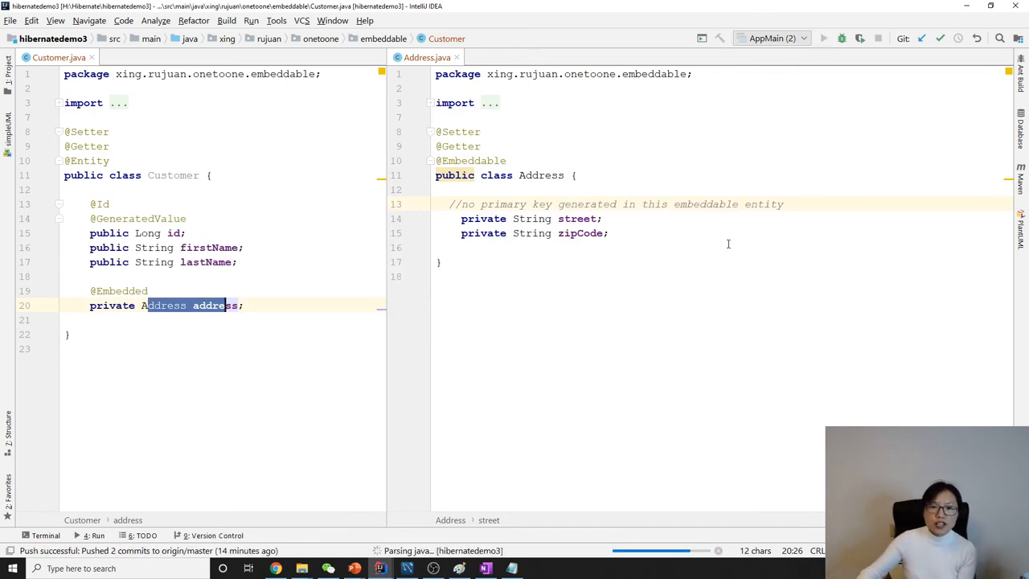
Run AppMain so Hibernate rebuilds and regenerates the tables.
double_click(469, 160)
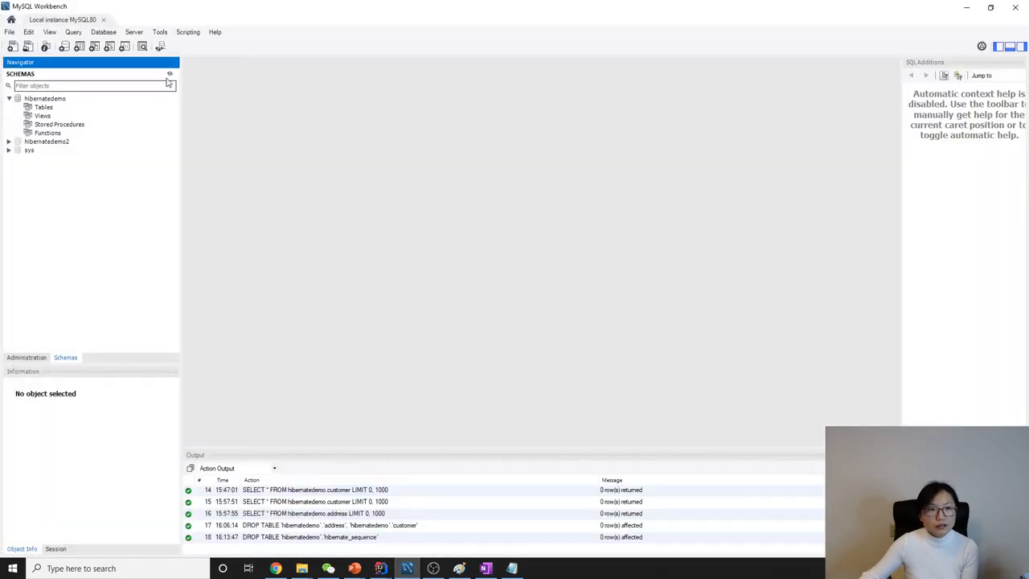
Refresh the hibernatedemo schema and query the customer table showing id, street, zipCode, firstName, lastName columns.
click(29, 106)
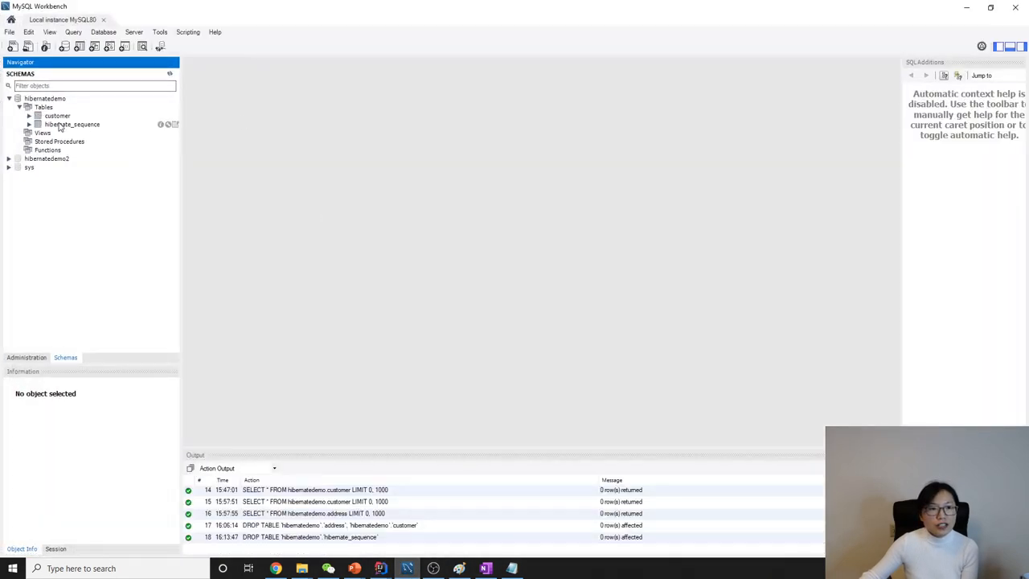
click(71, 124)
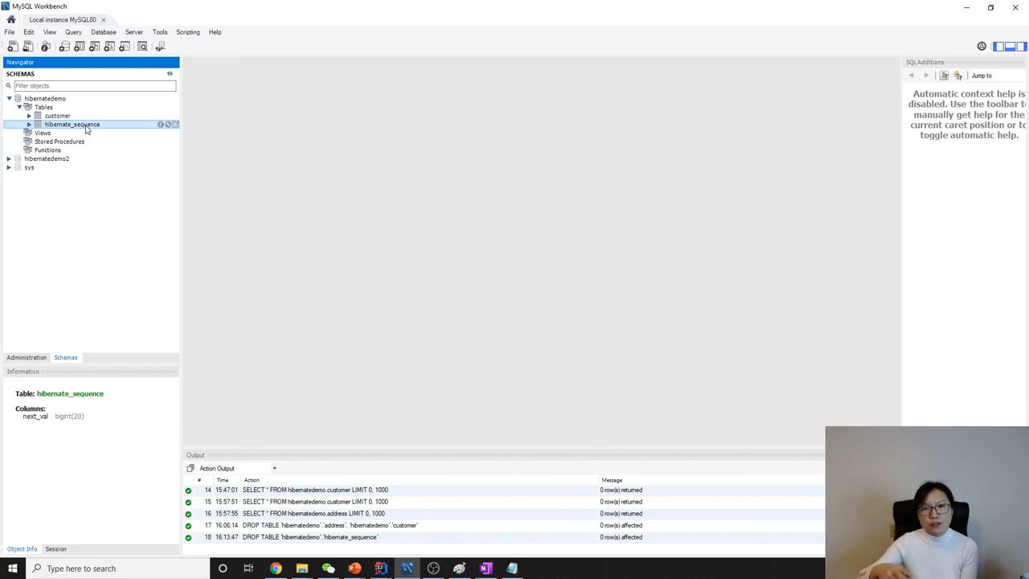
click(58, 116)
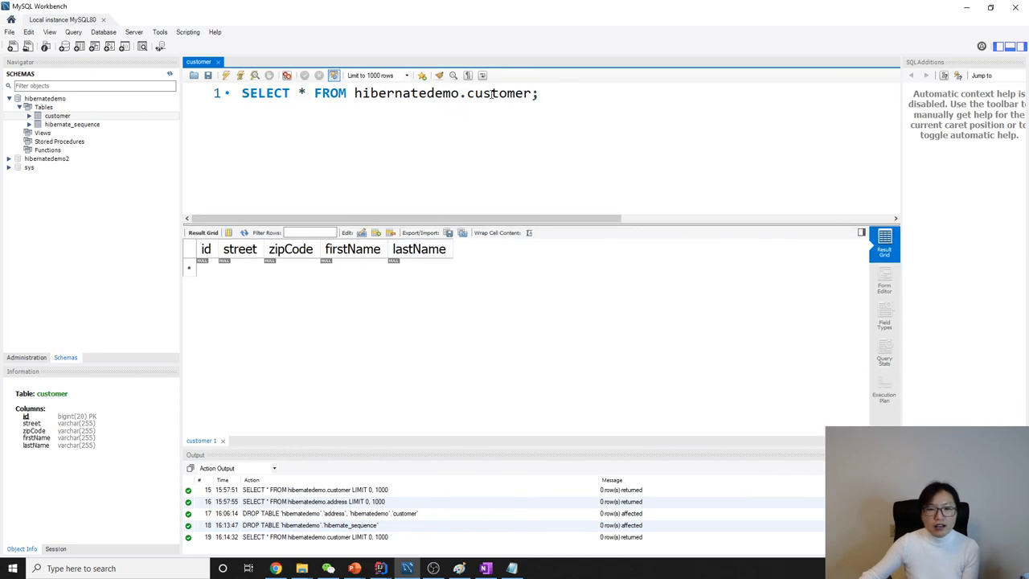
double_click(502, 93)
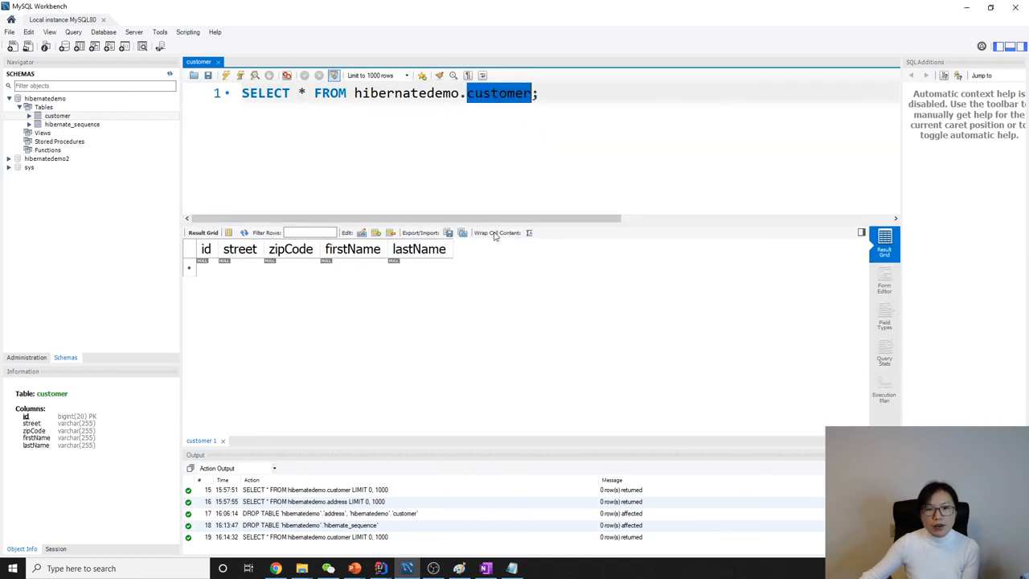